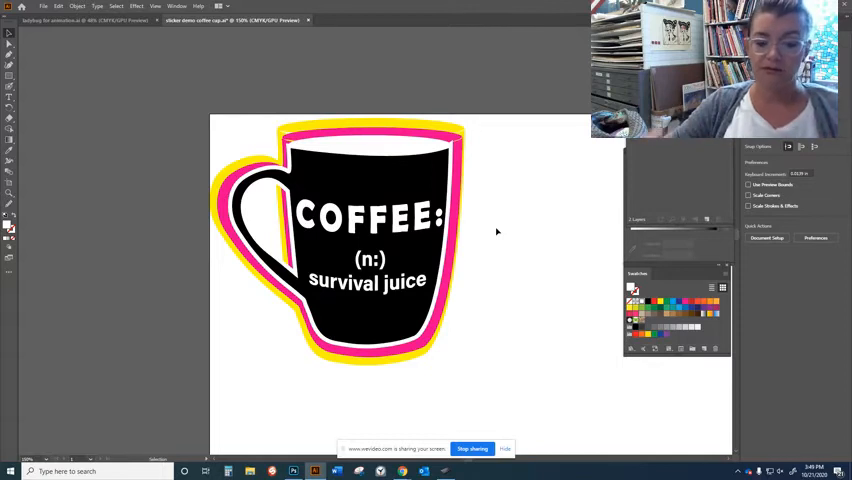
{"action": "mouse_move", "coordinate": [420, 350]}
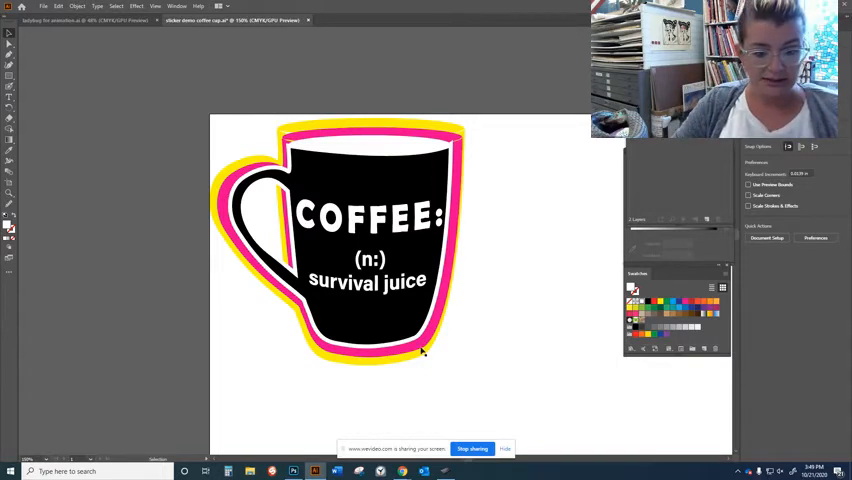
{"action": "mouse_move", "coordinate": [314, 470]}
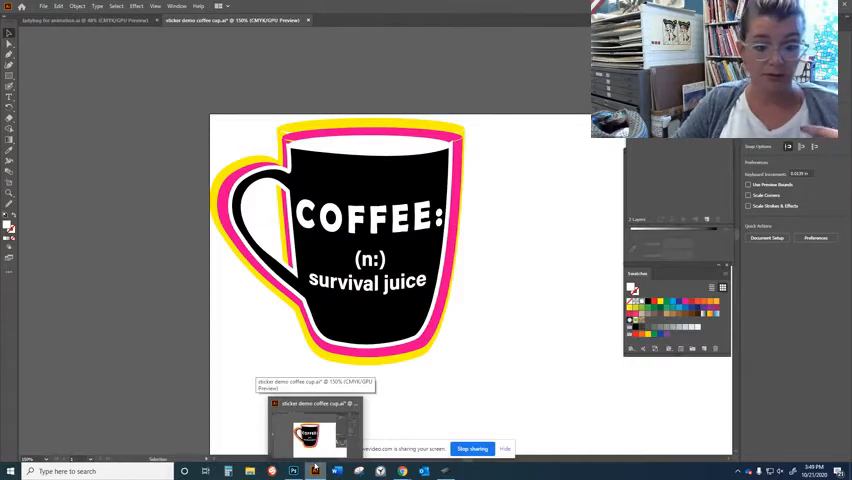
In Photoshop, try the 4 by 4 inch new-document preset, cancel, and open the Window menu
{"action": "left_click", "coordinate": [314, 471]}
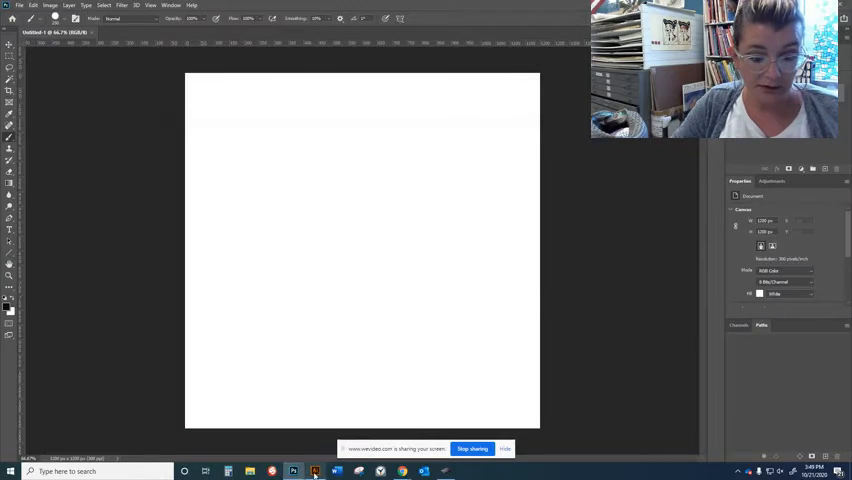
{"action": "left_click", "coordinate": [315, 471]}
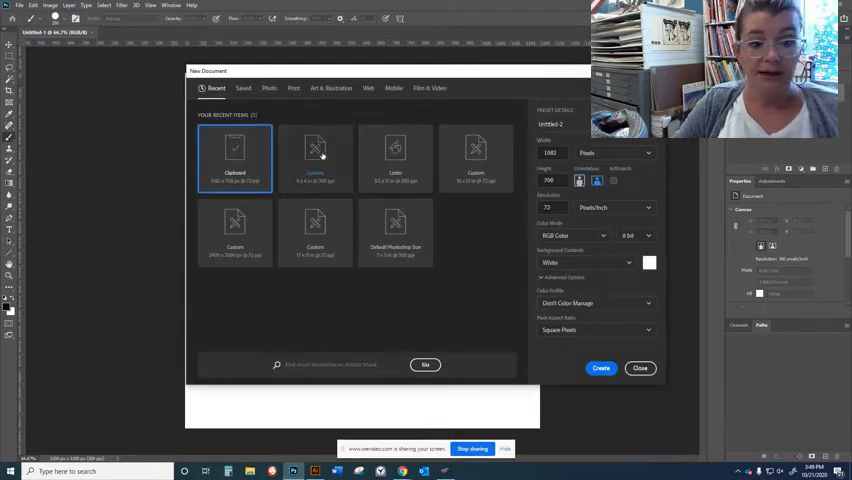
{"action": "left_click", "coordinate": [315, 158]}
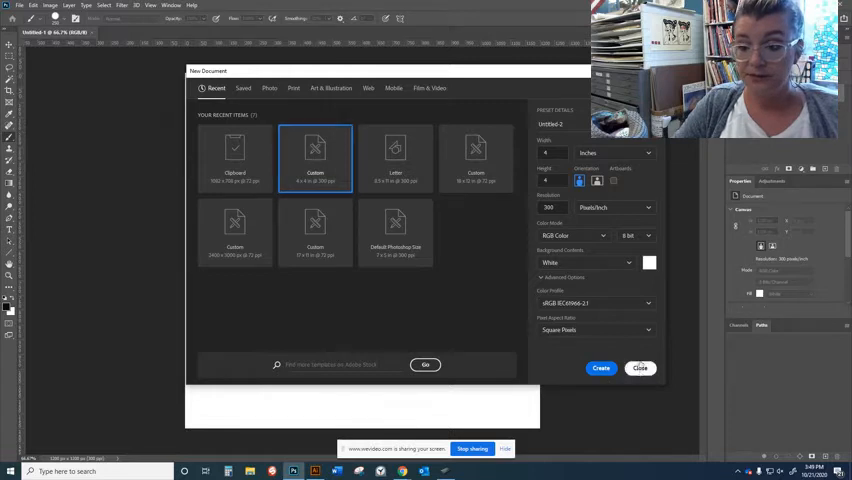
{"action": "left_click", "coordinate": [600, 368]}
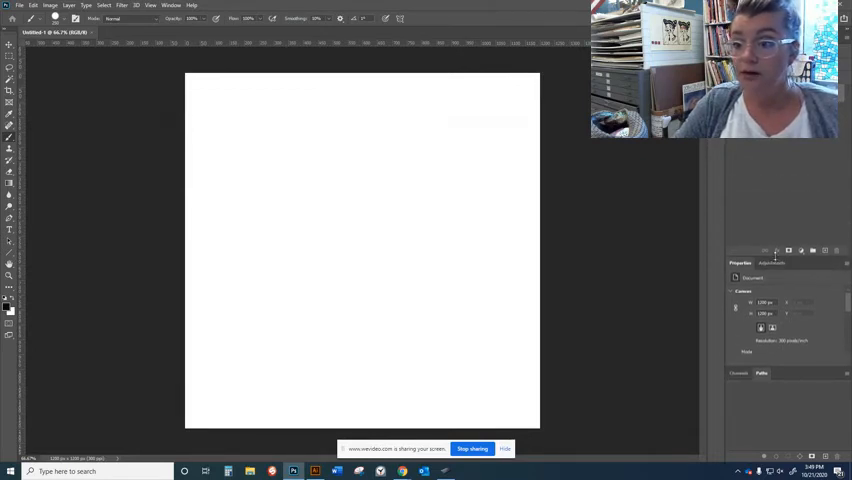
{"action": "left_click", "coordinate": [170, 6]}
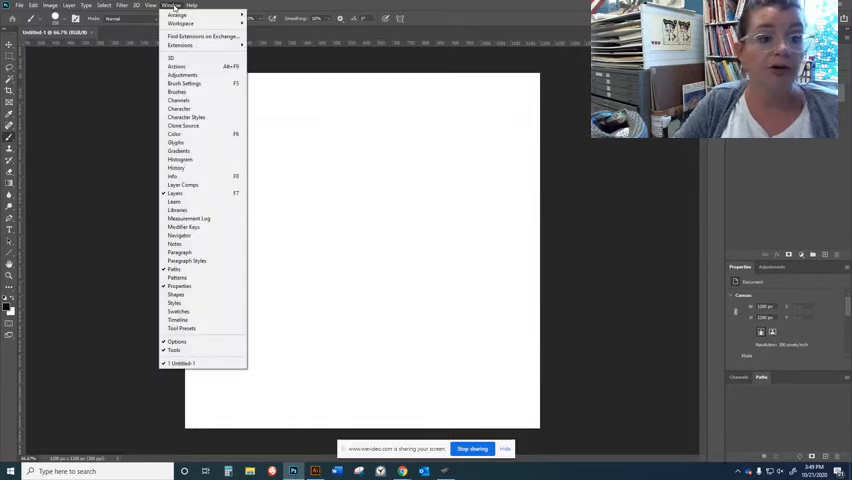
{"action": "mouse_move", "coordinate": [177, 319]}
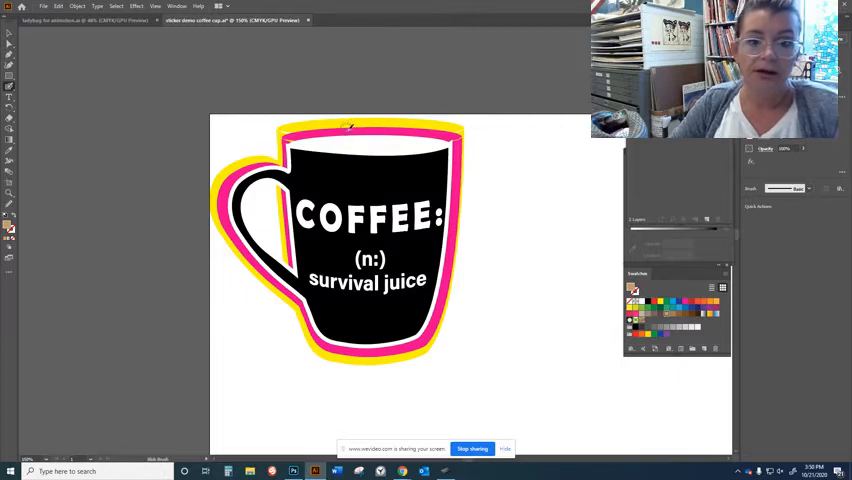
Paint a tan steam wisp rising above the coffee cup with the Blob Brush
{"action": "left_click_drag", "start_coordinate": [347, 127], "coordinate": [465, 57]}
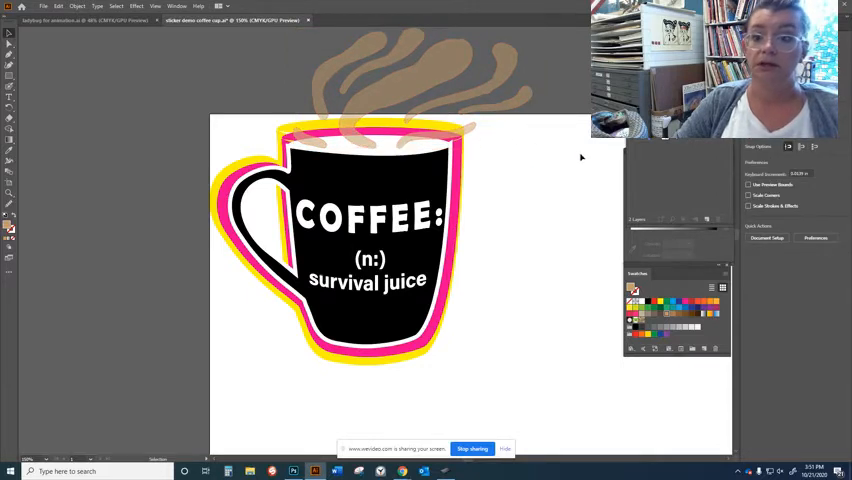
{"action": "mouse_move", "coordinate": [528, 150]}
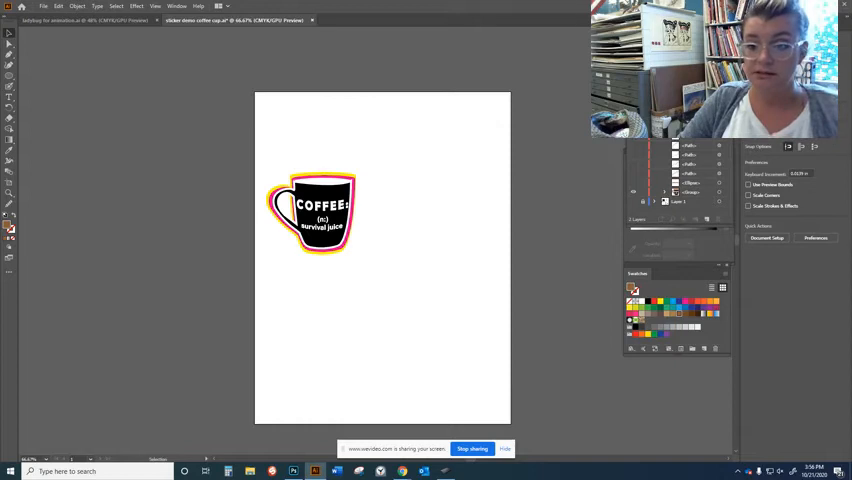
{"action": "mouse_move", "coordinate": [392, 404]}
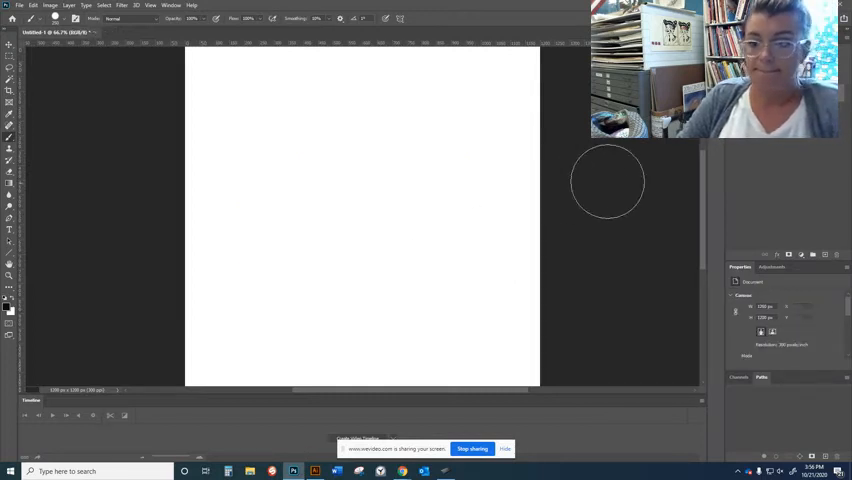
{"action": "key", "text": "ctrl+v"}
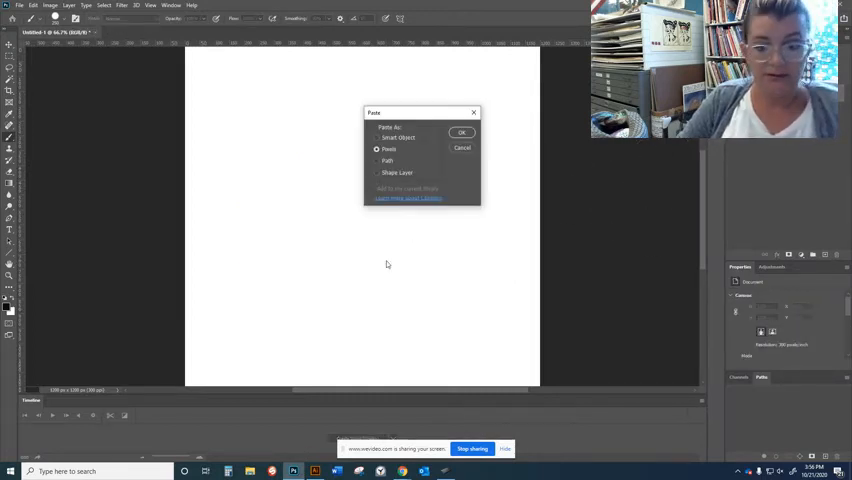
{"action": "left_click", "coordinate": [462, 132]}
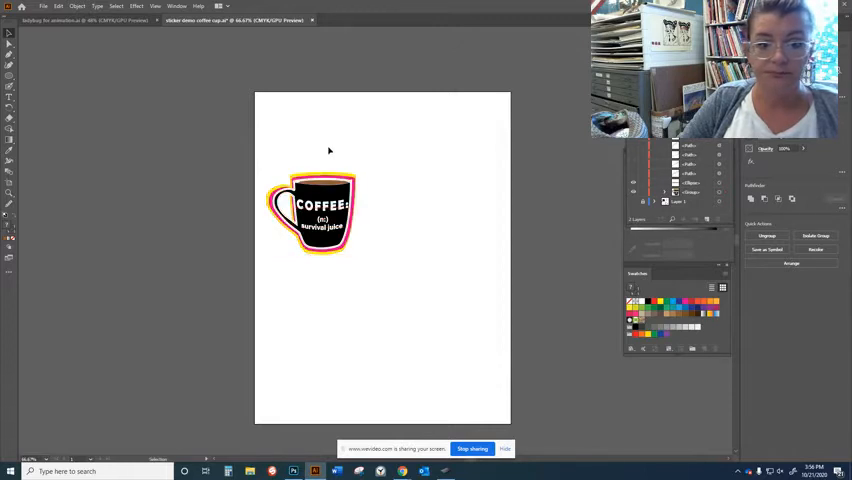
Select the whole coffee cup sticker group and switch over to Photoshop
{"action": "left_click", "coordinate": [311, 213]}
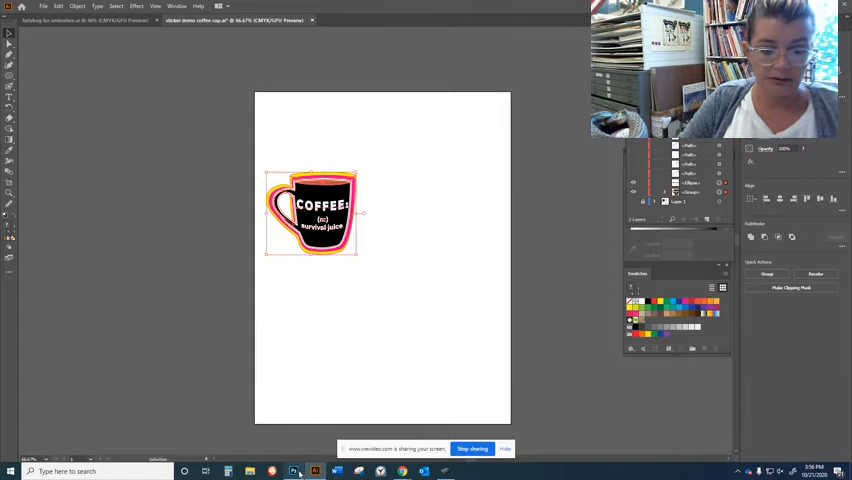
{"action": "left_click", "coordinate": [294, 471]}
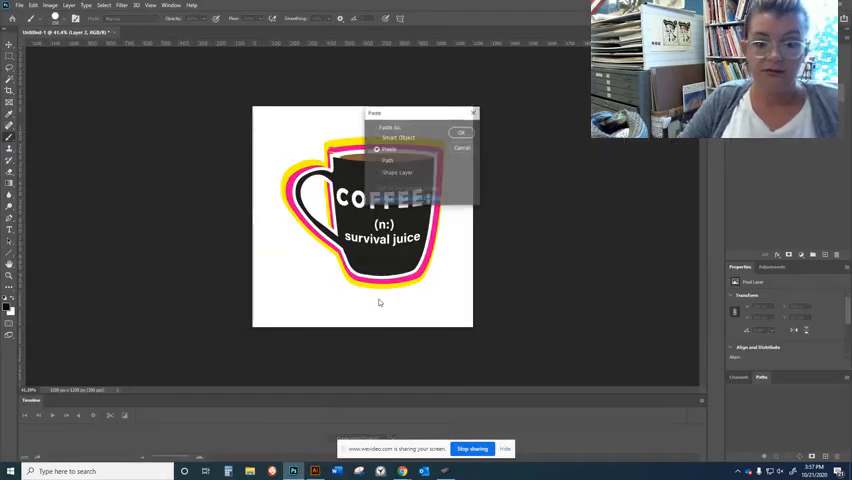
Confirm pasting the cup as pixels, then return to the Photoshop coffee cup document
{"action": "left_click", "coordinate": [461, 132]}
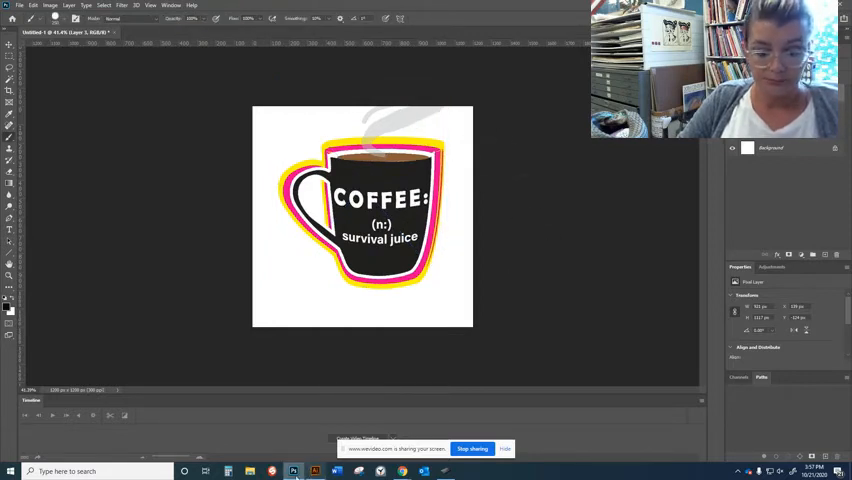
{"action": "left_click", "coordinate": [293, 471]}
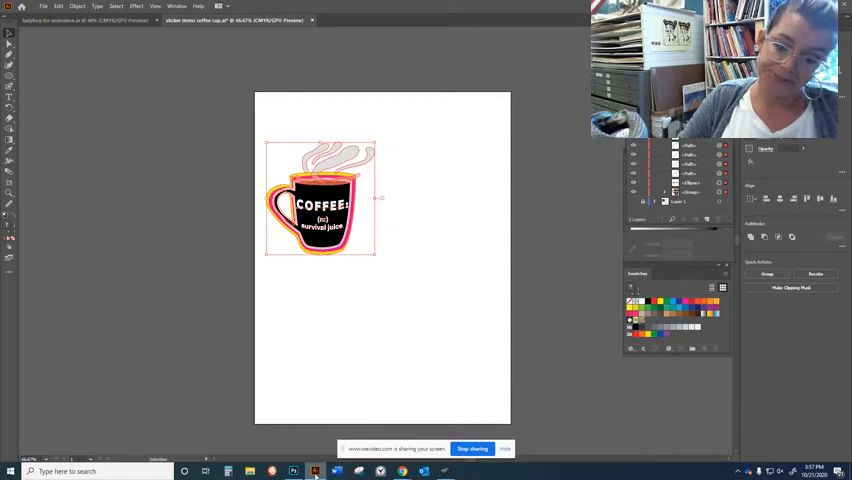
{"action": "left_click", "coordinate": [314, 471]}
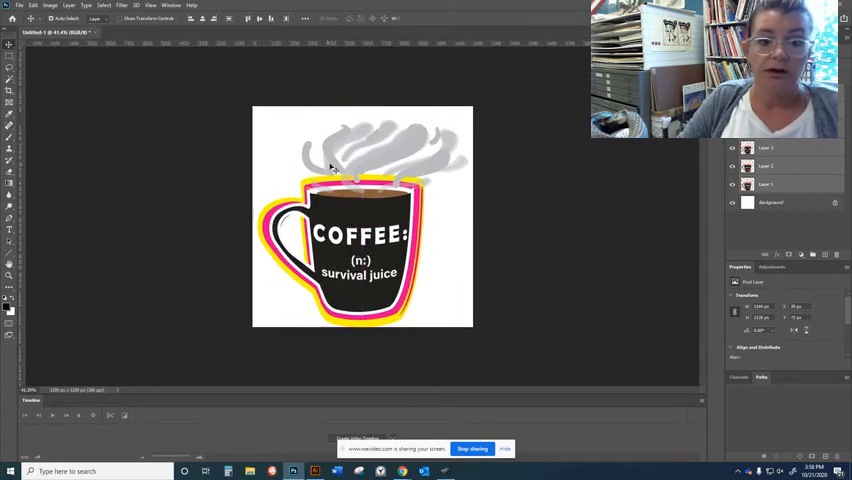
{"action": "mouse_move", "coordinate": [543, 181]}
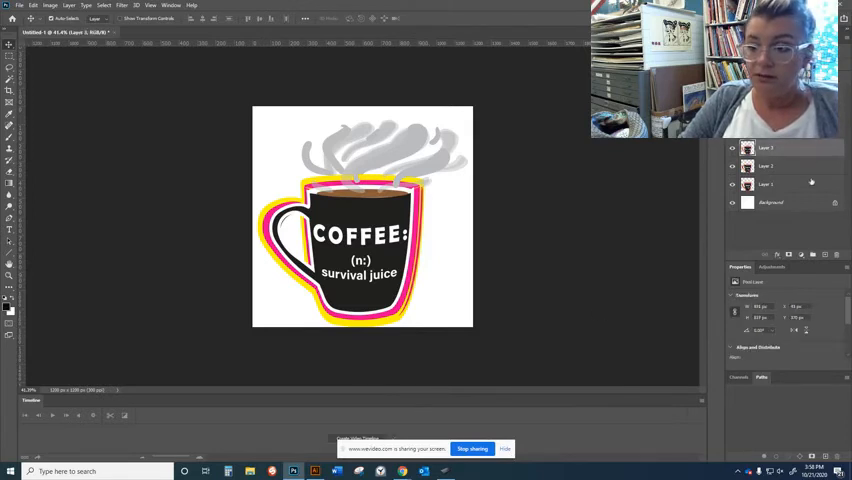
Select a steam layer in the Layers stack and start a frame animation in the timeline
{"action": "left_click", "coordinate": [770, 183]}
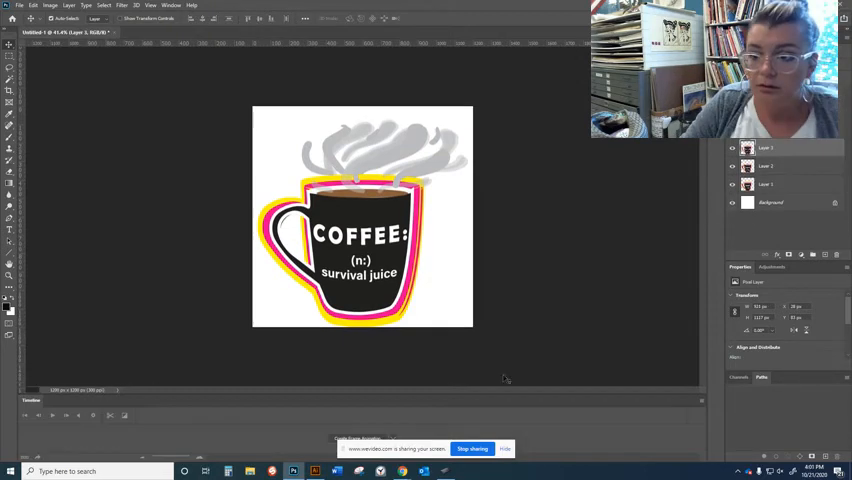
{"action": "left_click", "coordinate": [770, 184]}
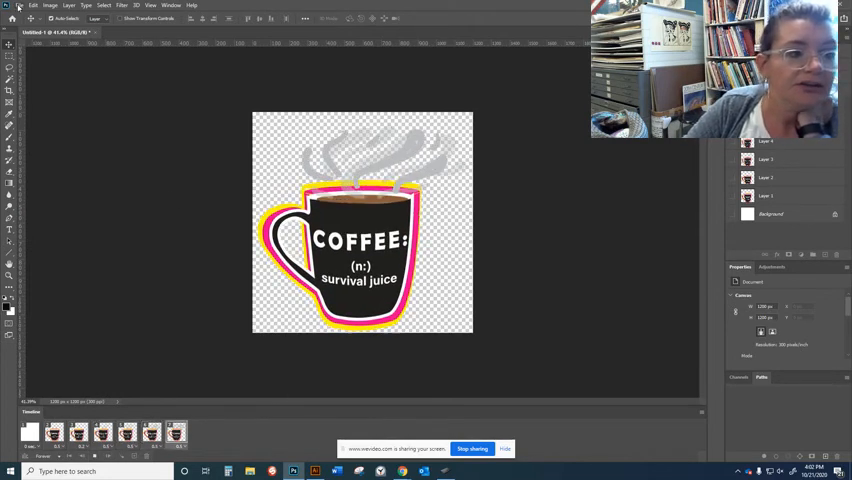
{"action": "left_click", "coordinate": [18, 6]}
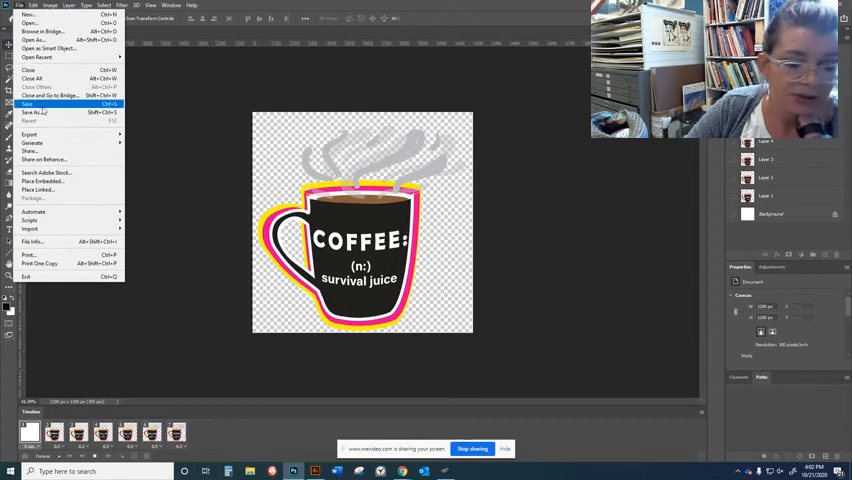
{"action": "left_click", "coordinate": [28, 105]}
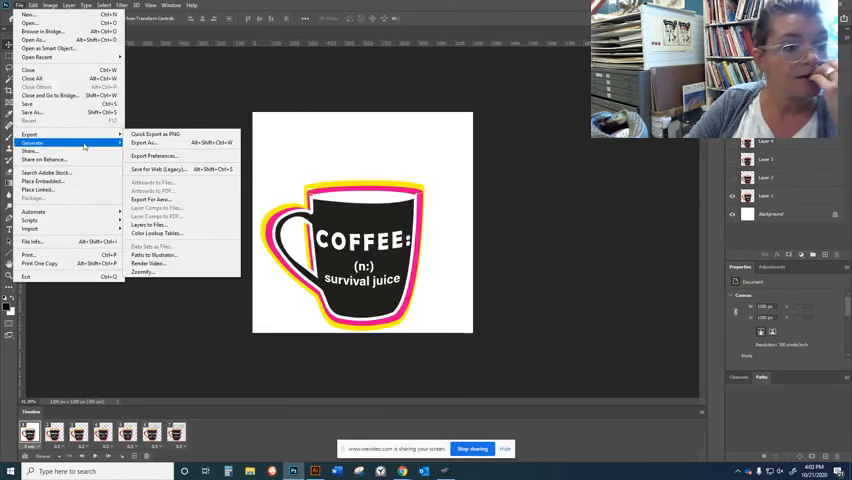
{"action": "mouse_move", "coordinate": [30, 135]}
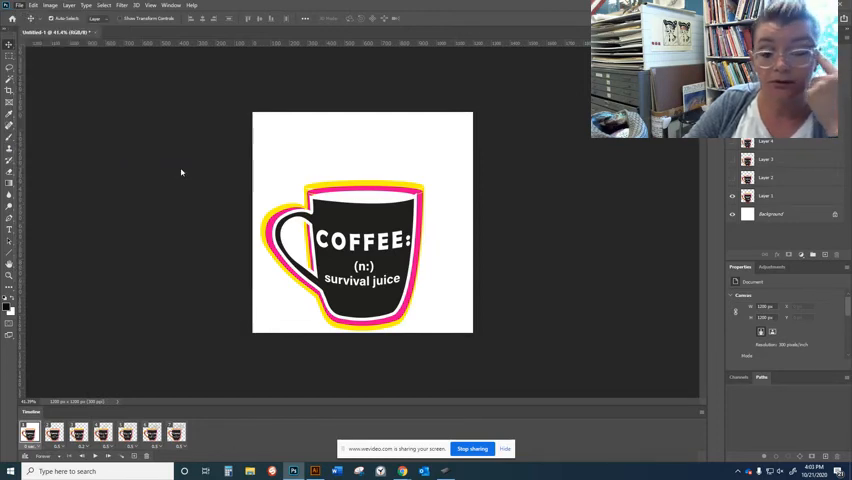
{"action": "left_click", "coordinate": [18, 5]}
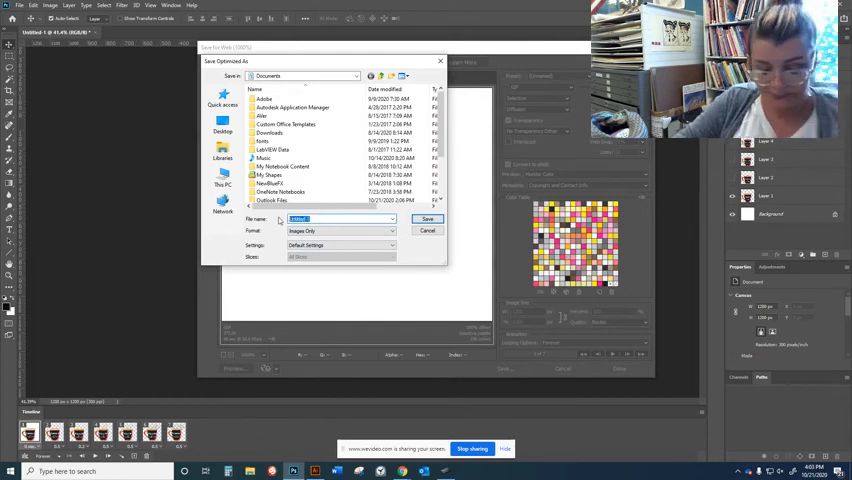
Name the file coffee-gif, choose the Desktop folder, and save the animated GIF
{"action": "type", "text": "col"}
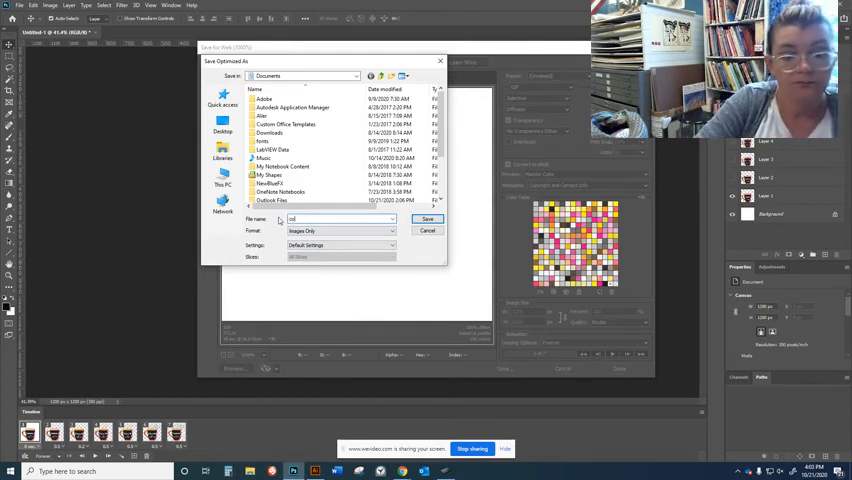
{"action": "type", "text": "coffee.gif"}
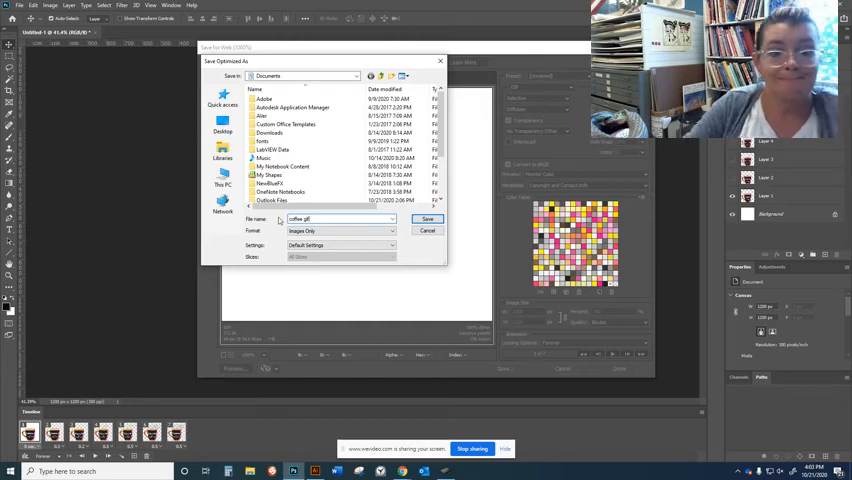
{"action": "left_click", "coordinate": [223, 128]}
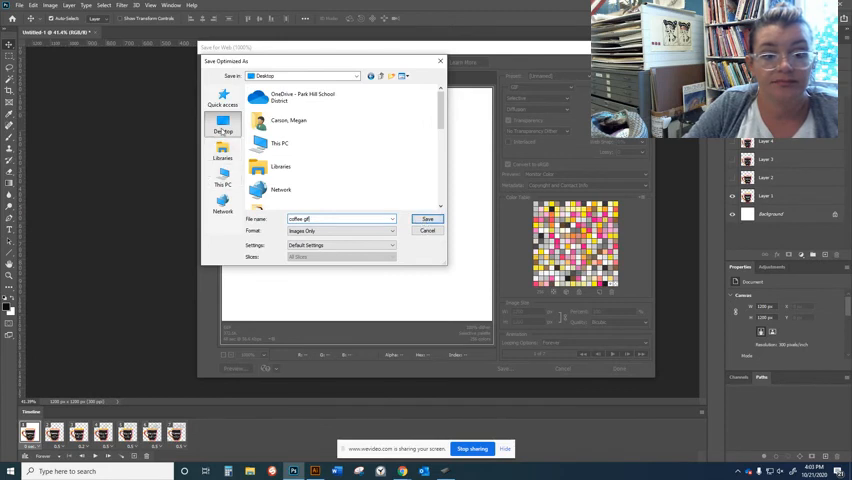
{"action": "left_click", "coordinate": [222, 184]}
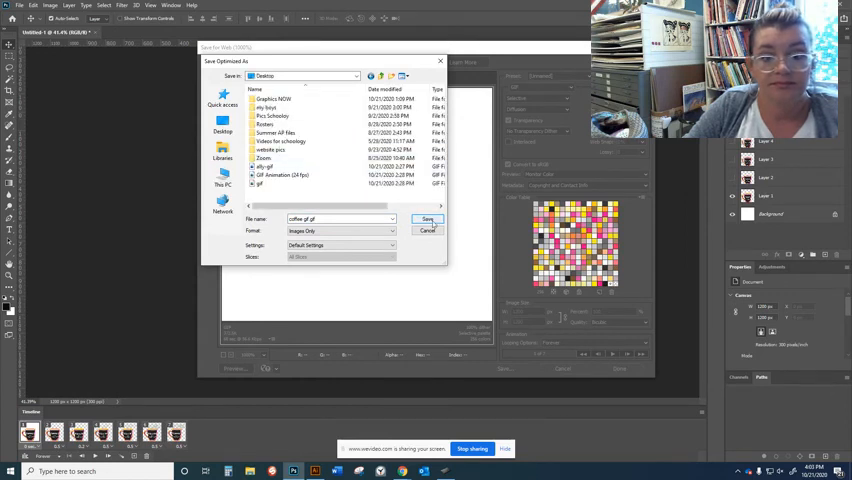
{"action": "left_click", "coordinate": [427, 219]}
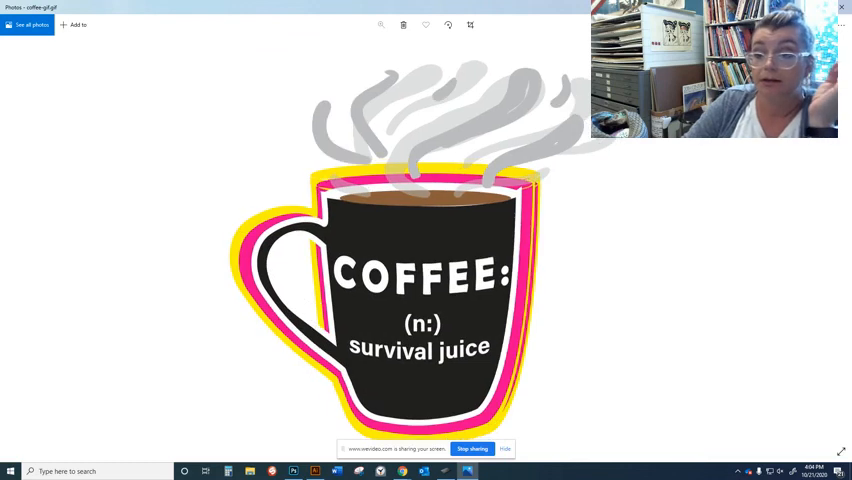
Close the coffee GIF preview, open GIF Animation (24 fps).gif, then close Photos
{"action": "left_click", "coordinate": [841, 8]}
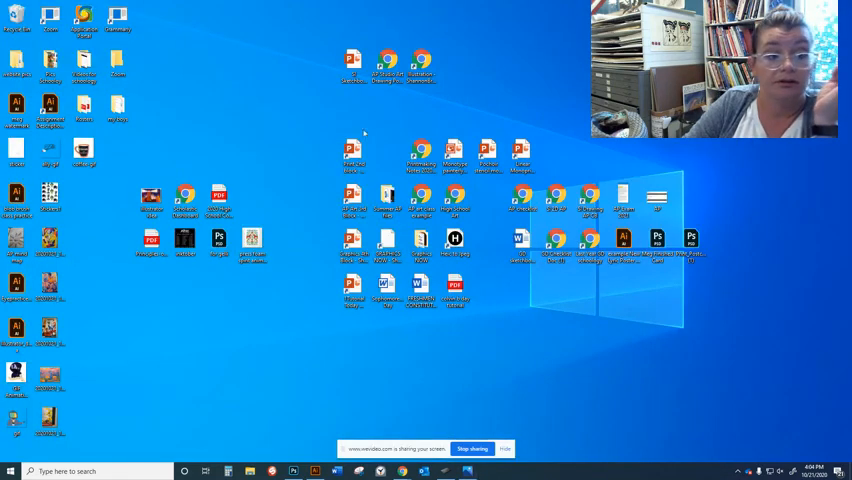
{"action": "left_click", "coordinate": [84, 150]}
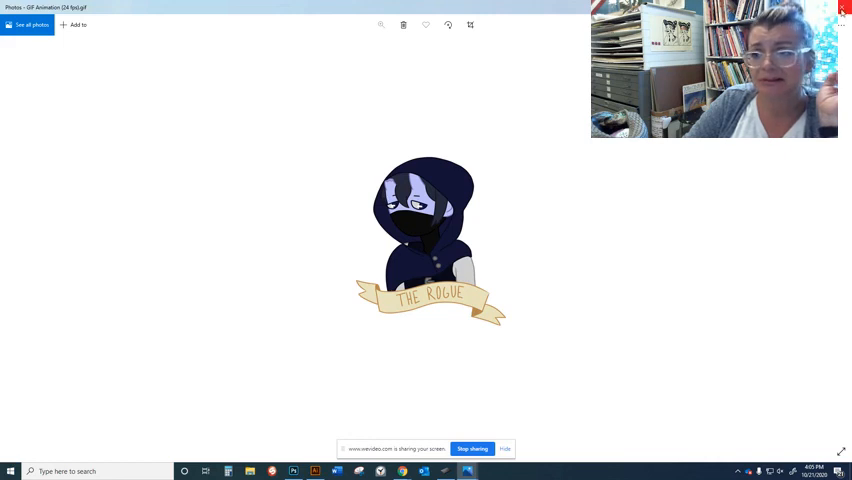
{"action": "left_click", "coordinate": [843, 8]}
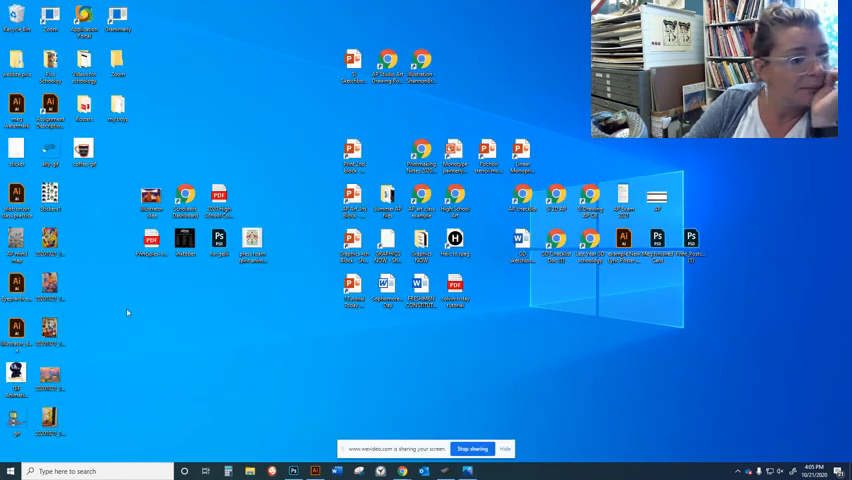